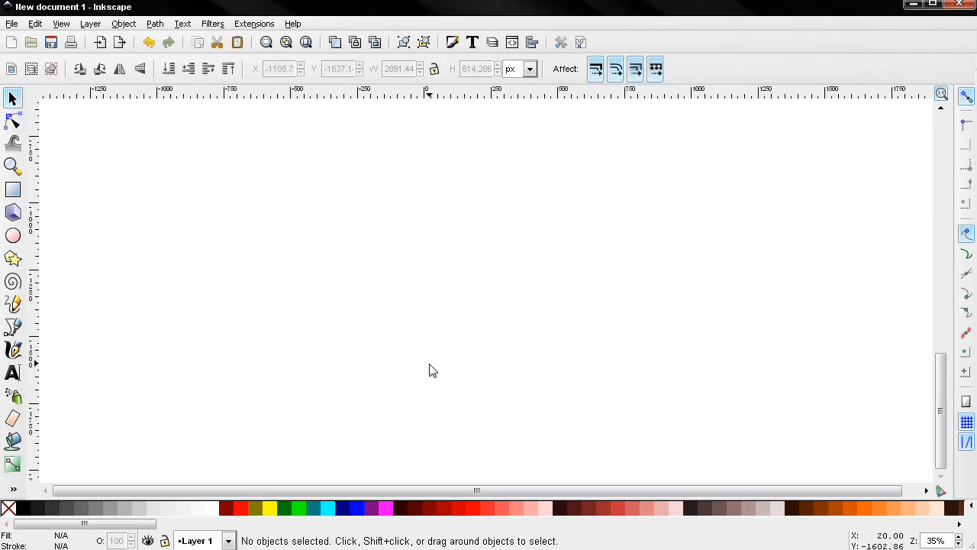
pyautogui.moveTo(262, 226)
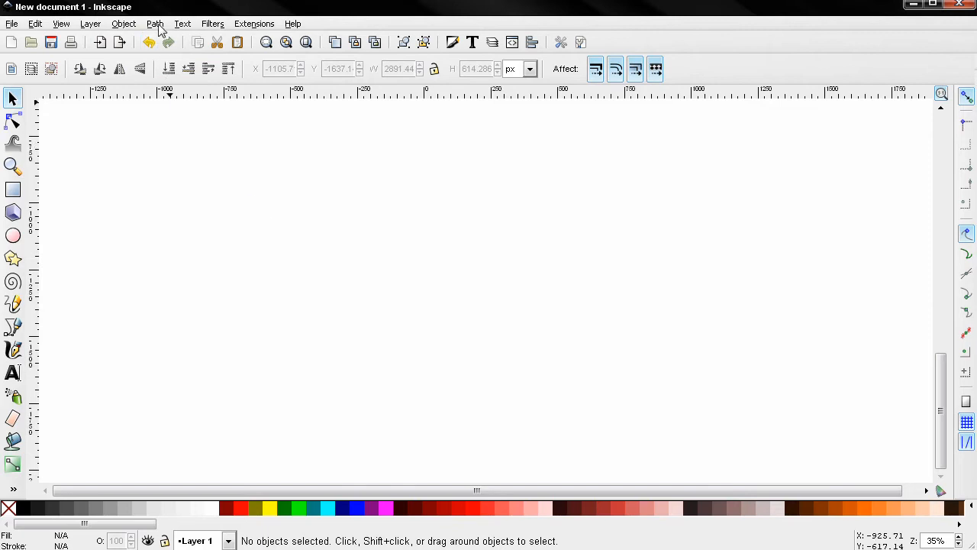
# Draw a grey circle and move it onto the bar's left end.
pyautogui.click(155, 23)
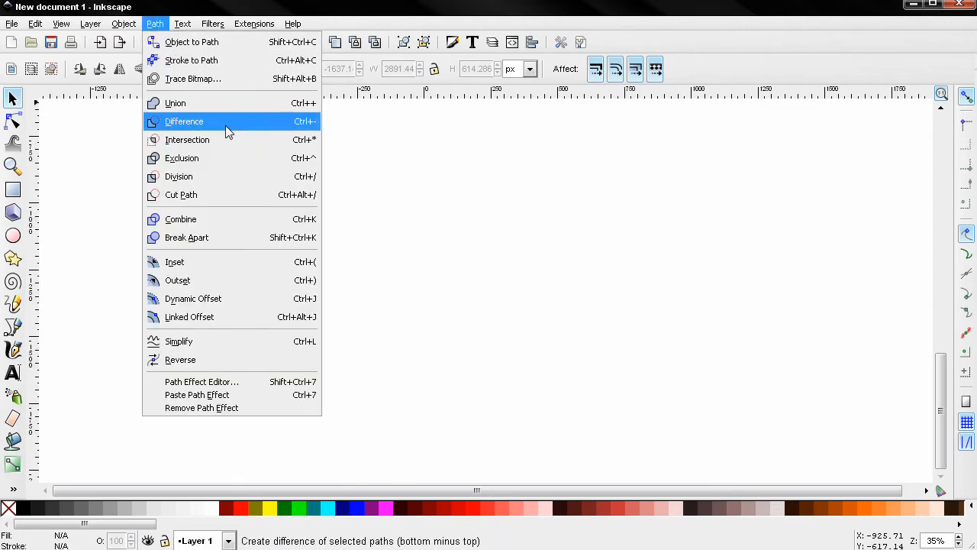
pyautogui.moveTo(238, 140)
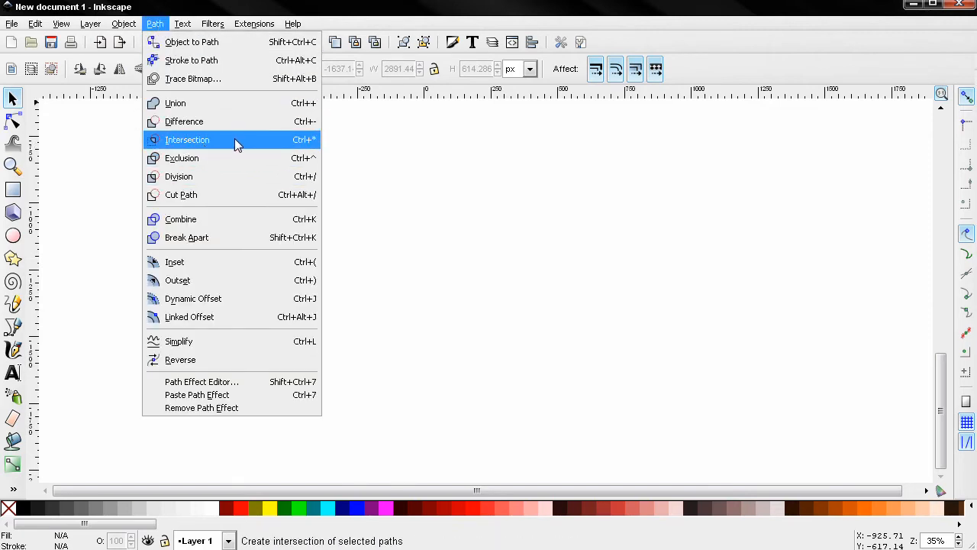
pyautogui.moveTo(217, 145)
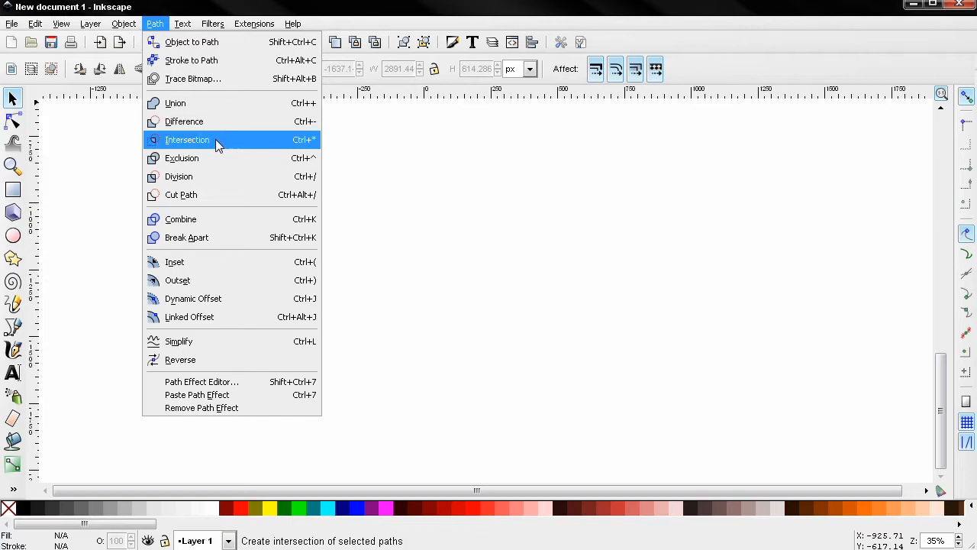
pyautogui.moveTo(199, 103)
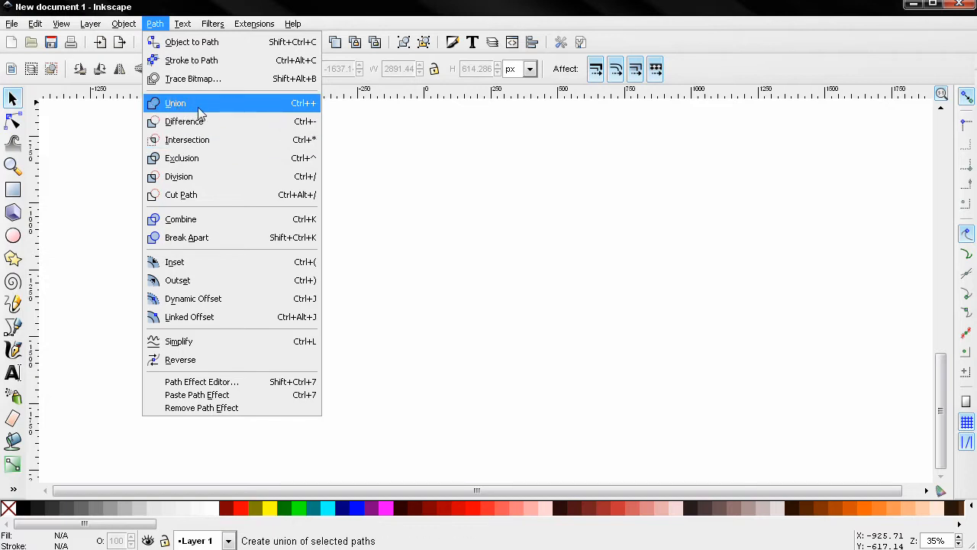
pyautogui.moveTo(181, 194)
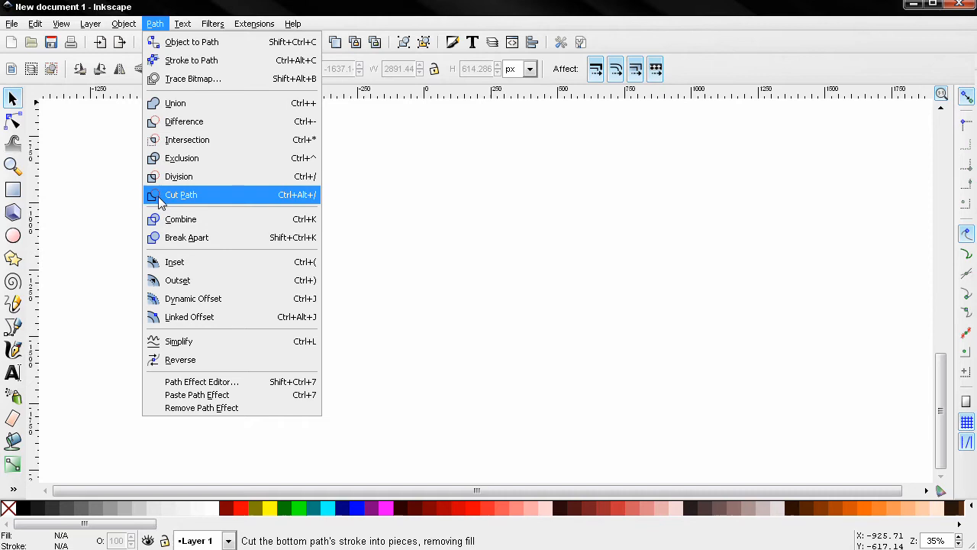
pyautogui.moveTo(197, 200)
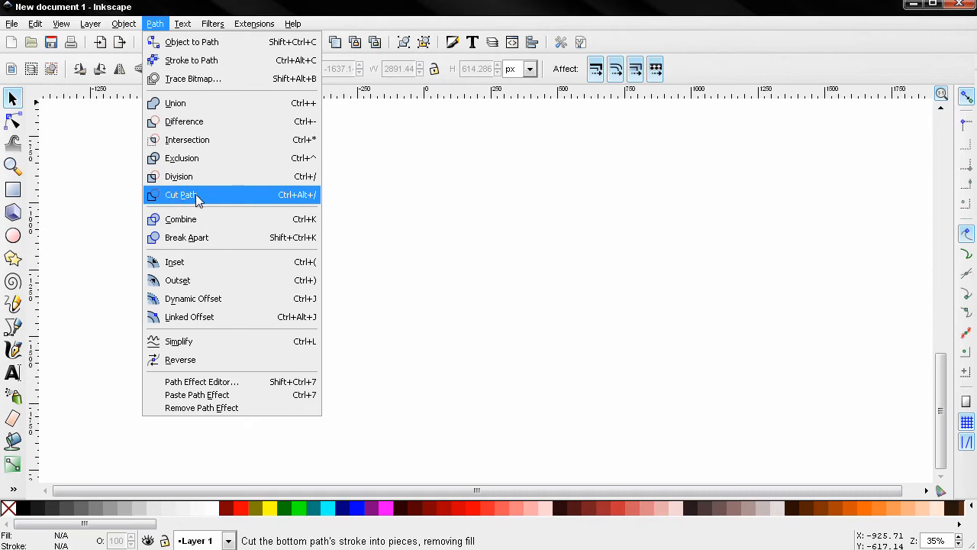
pyautogui.moveTo(191, 199)
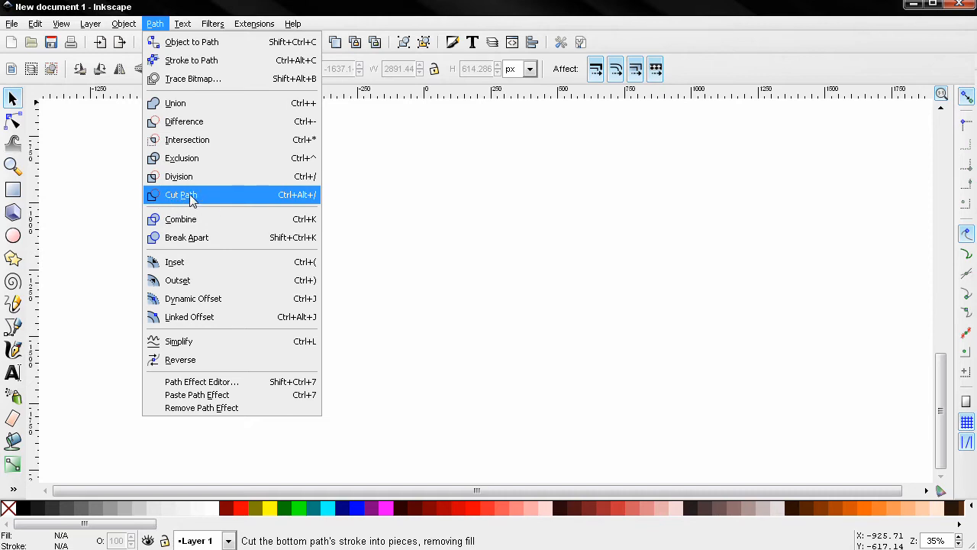
pyautogui.moveTo(181, 200)
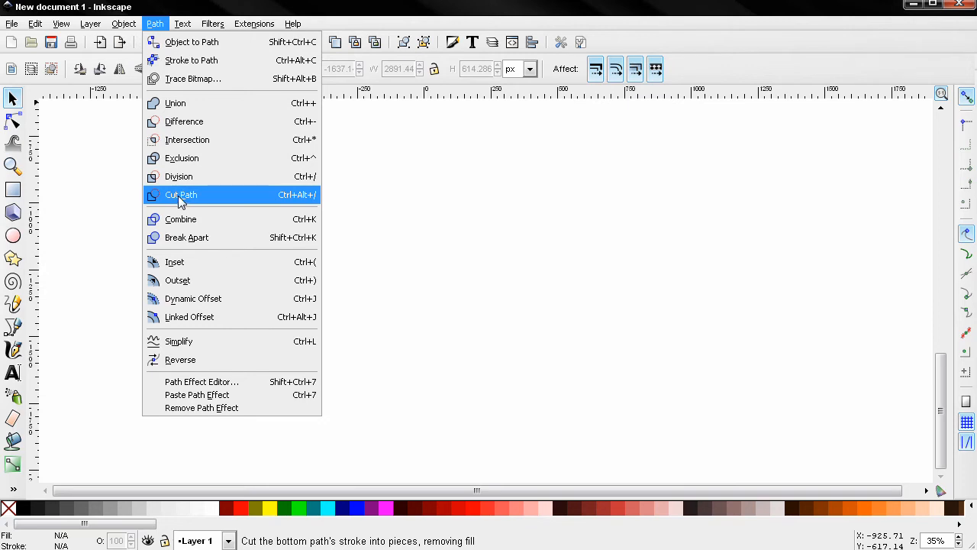
pyautogui.moveTo(225, 204)
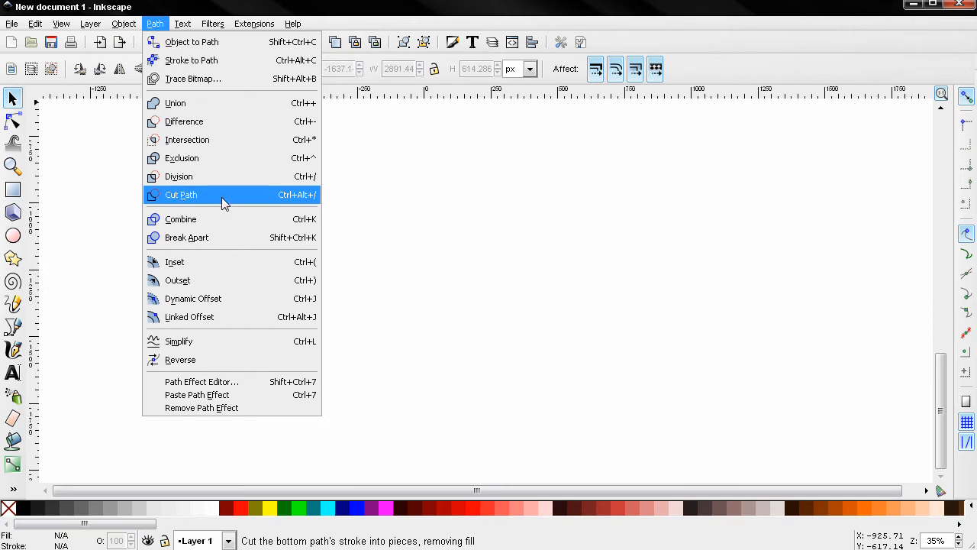
pyautogui.moveTo(176, 103)
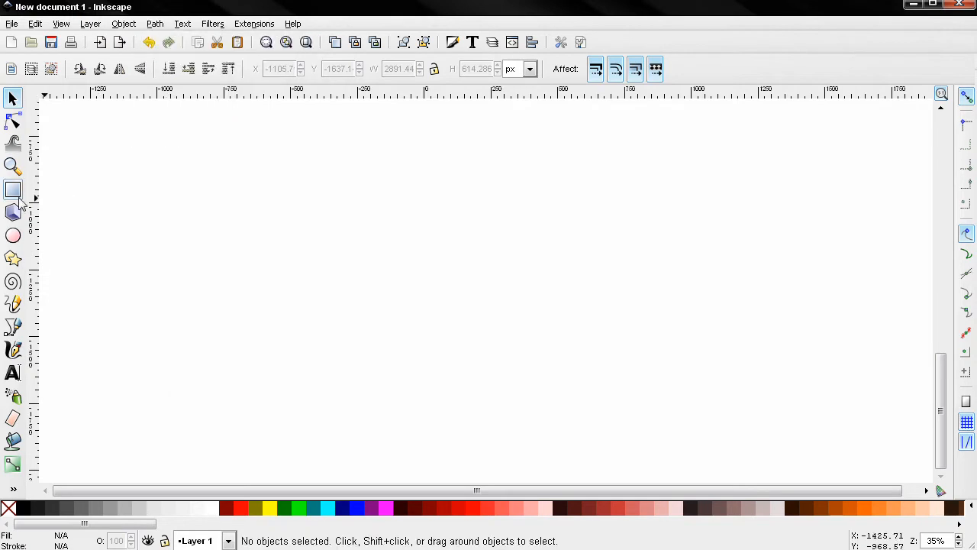
pyautogui.click(13, 189)
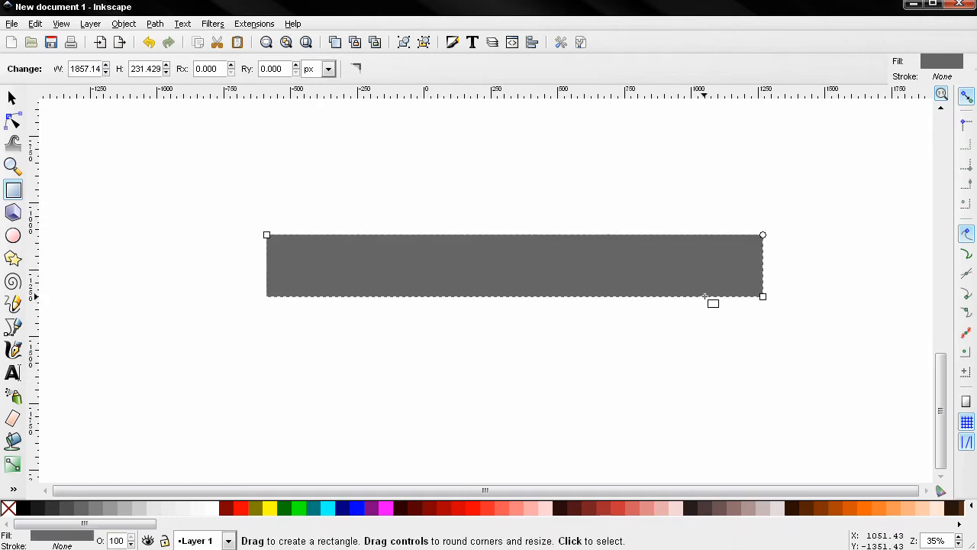
pyautogui.click(13, 236)
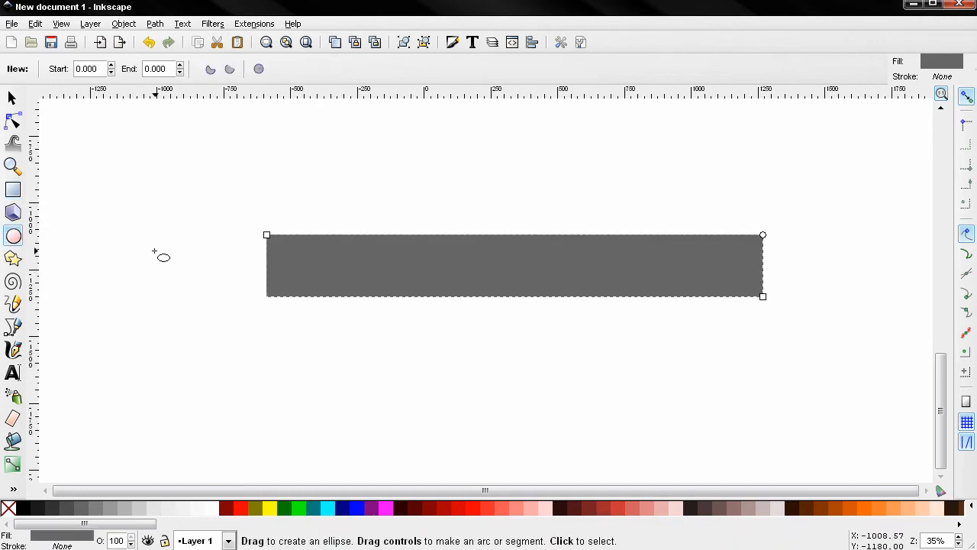
pyautogui.moveTo(153, 256); pyautogui.dragTo(263, 359)
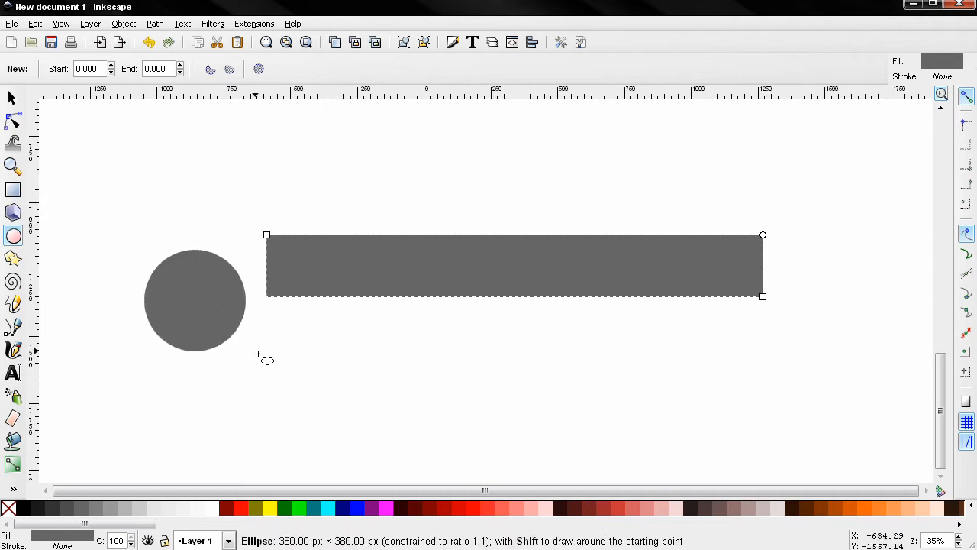
pyautogui.click(194, 298)
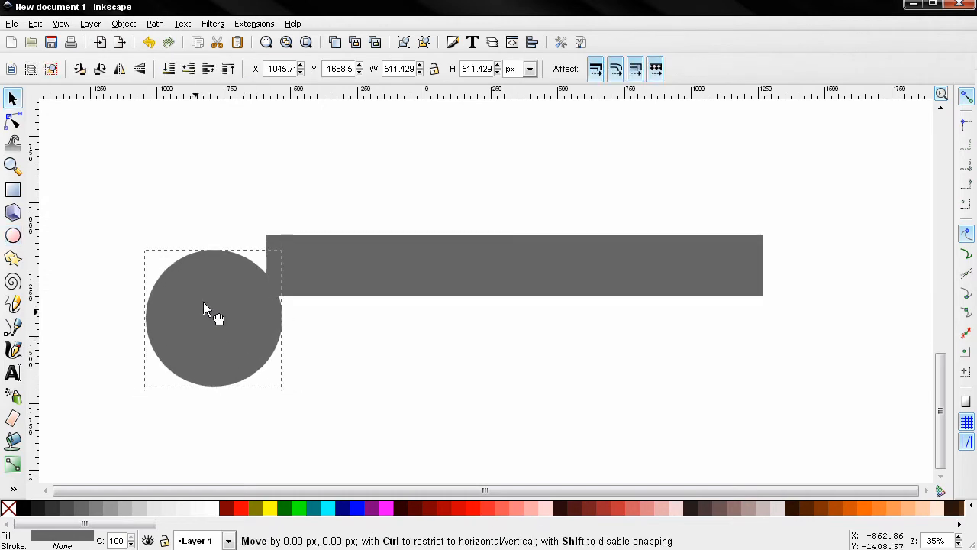
pyautogui.moveTo(214, 317); pyautogui.dragTo(244, 267)
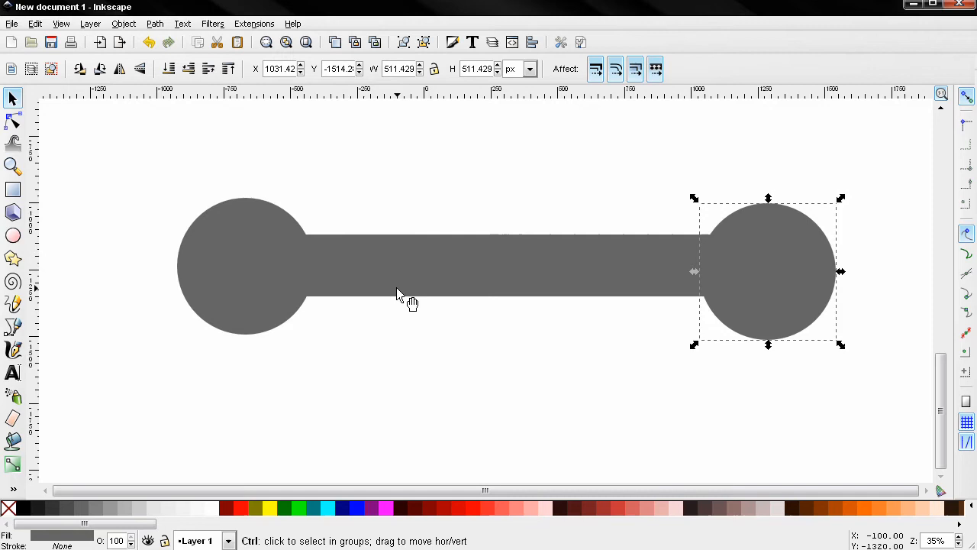
# Union the bar and circles into one dumbbell path and shift it slightly right.
pyautogui.click(154, 23)
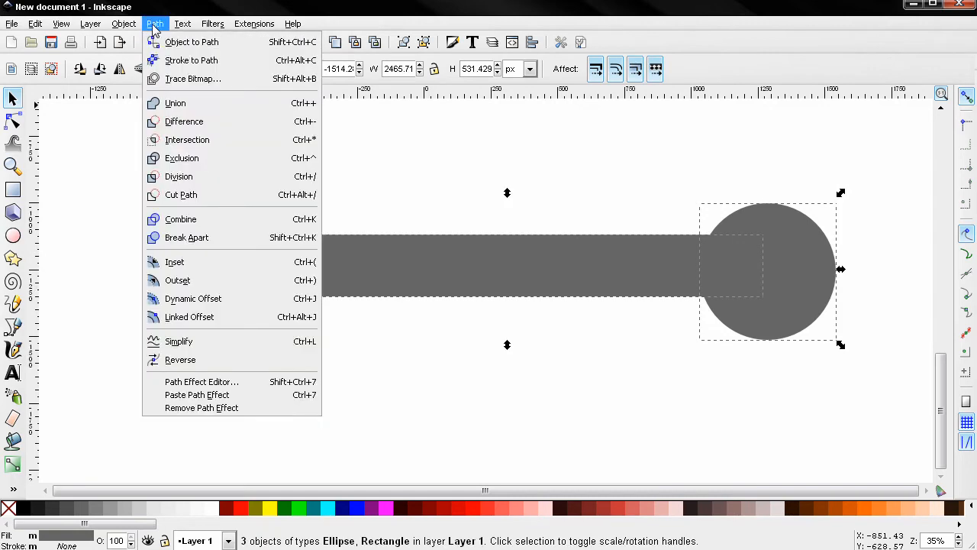
pyautogui.click(174, 102)
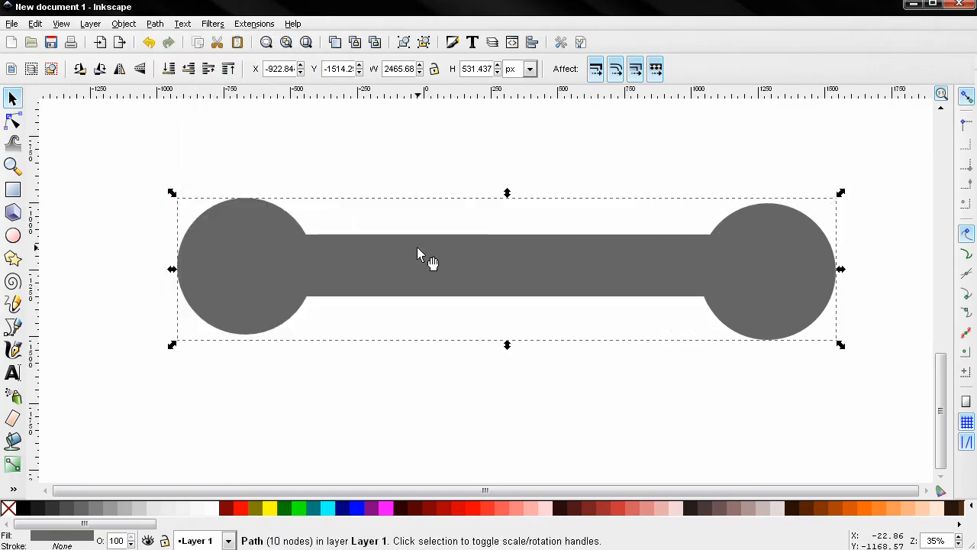
pyautogui.moveTo(418, 269); pyautogui.dragTo(559, 280)
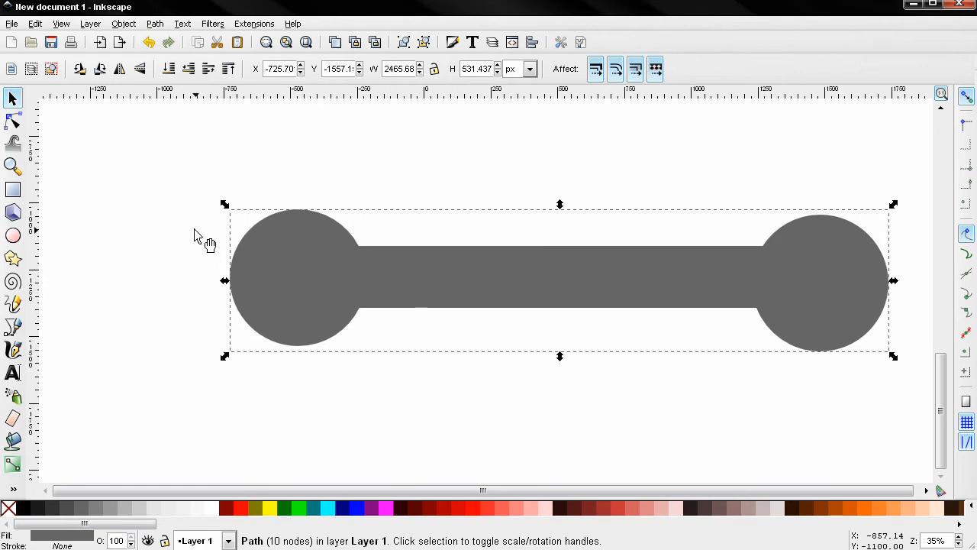
pyautogui.click(13, 235)
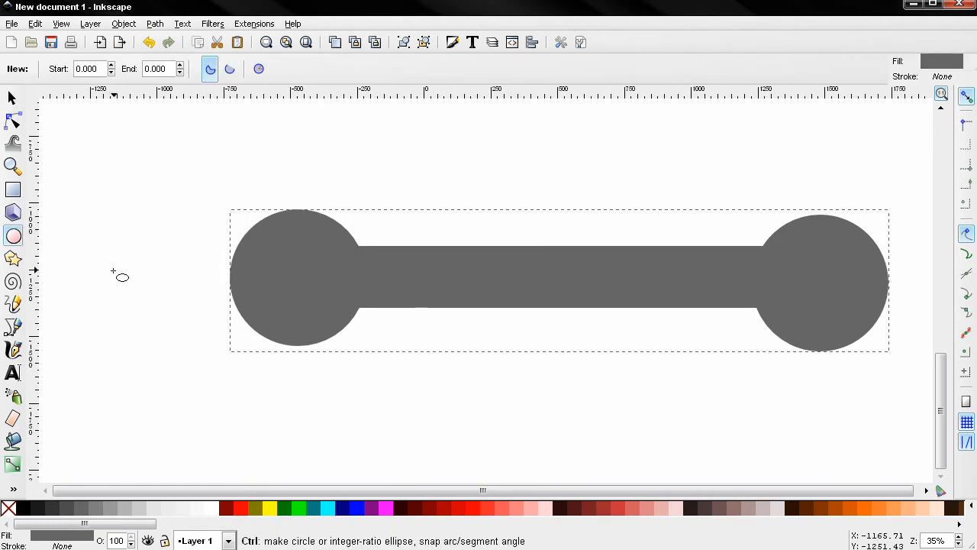
# Subtract an overlapping circle from the dumbbell's left end to leave a crescent.
pyautogui.moveTo(111, 269); pyautogui.dragTo(258, 416)
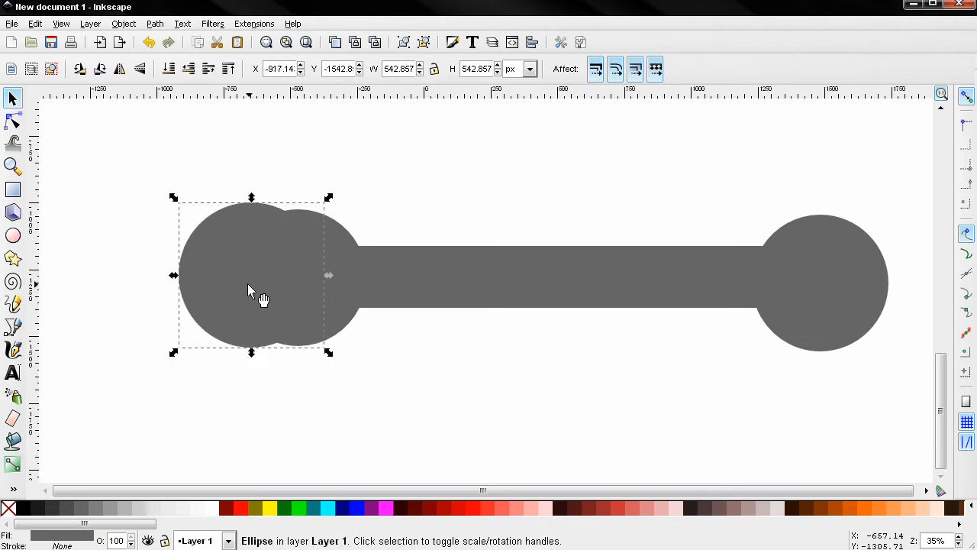
pyautogui.moveTo(488, 292)
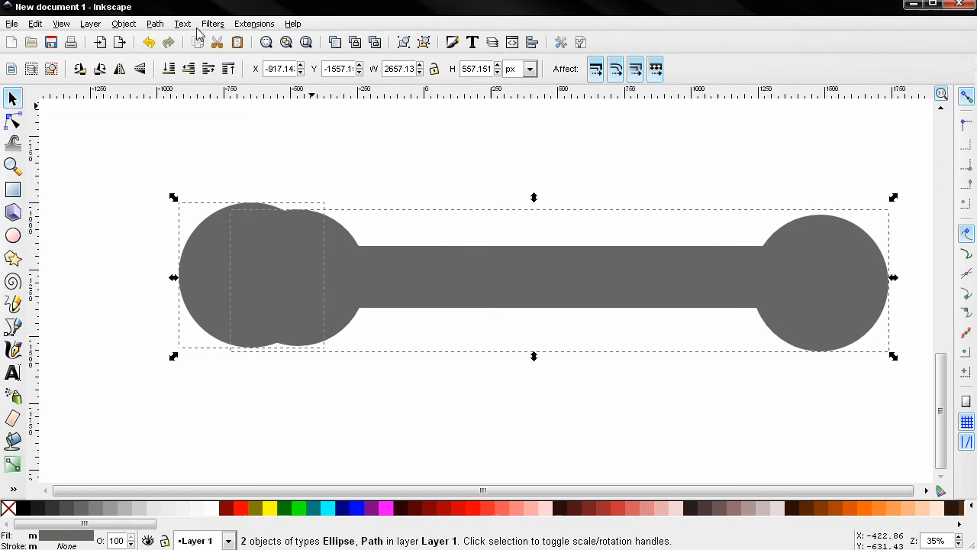
pyautogui.click(154, 23)
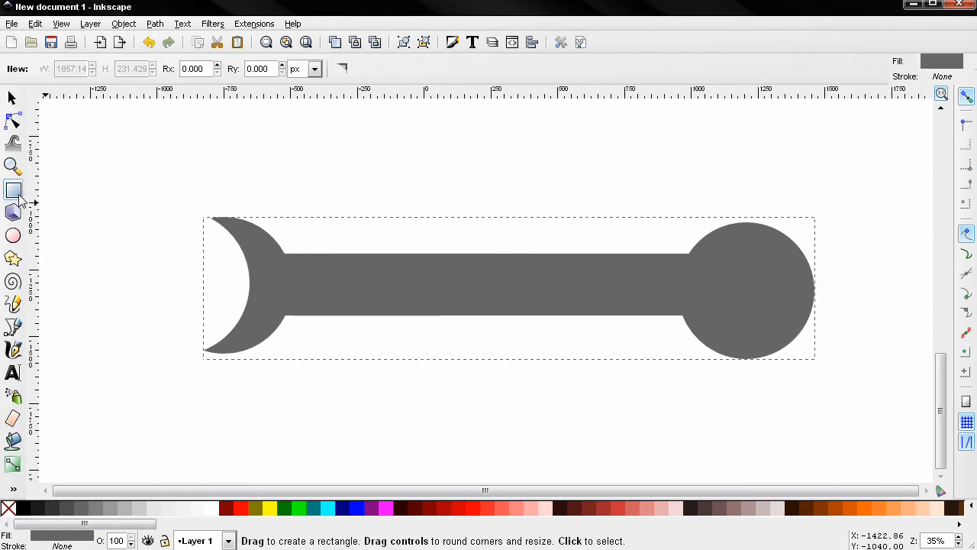
# Cut the shape's right end flat with a large rectangle, then draw a tall rectangle across the bar.
pyautogui.moveTo(145, 166); pyautogui.dragTo(744, 404)
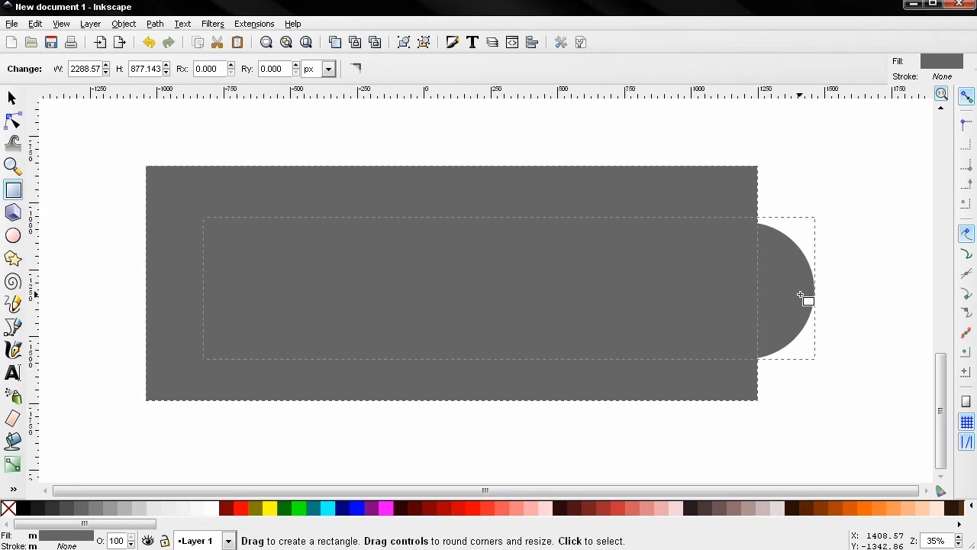
pyautogui.click(154, 23)
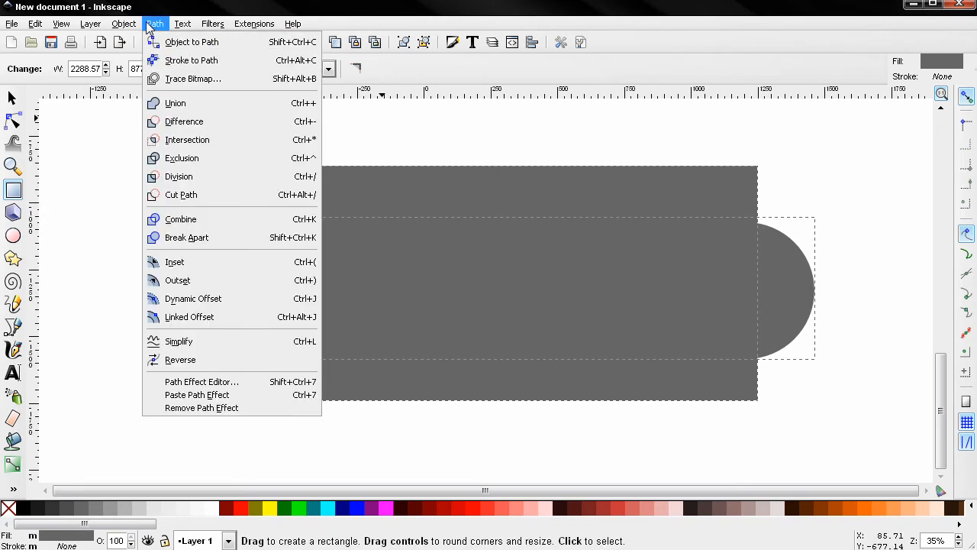
pyautogui.click(184, 121)
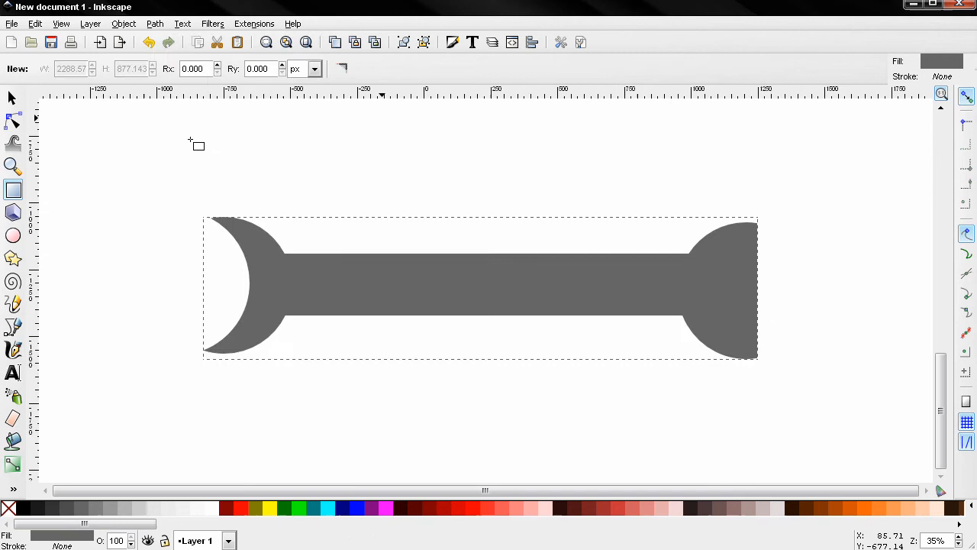
pyautogui.moveTo(744, 364)
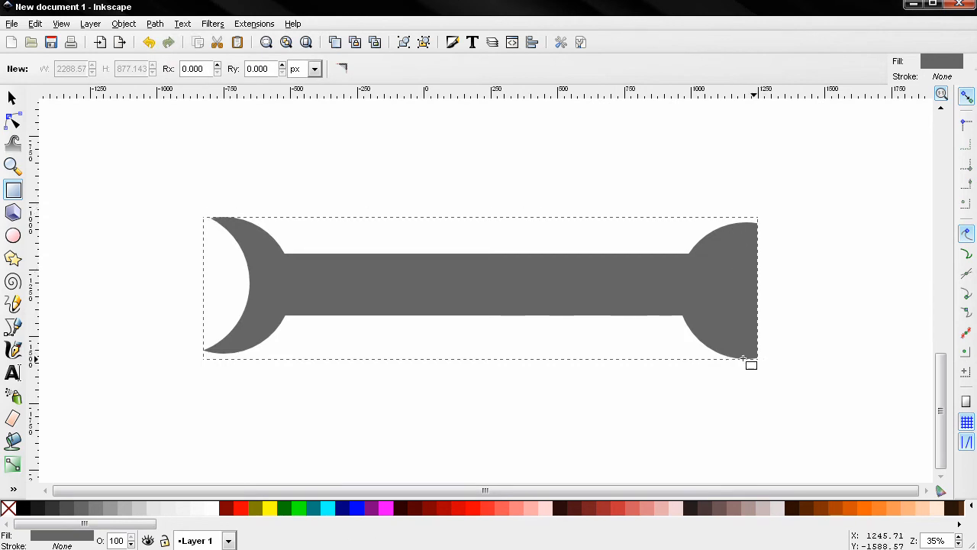
pyautogui.moveTo(208, 217)
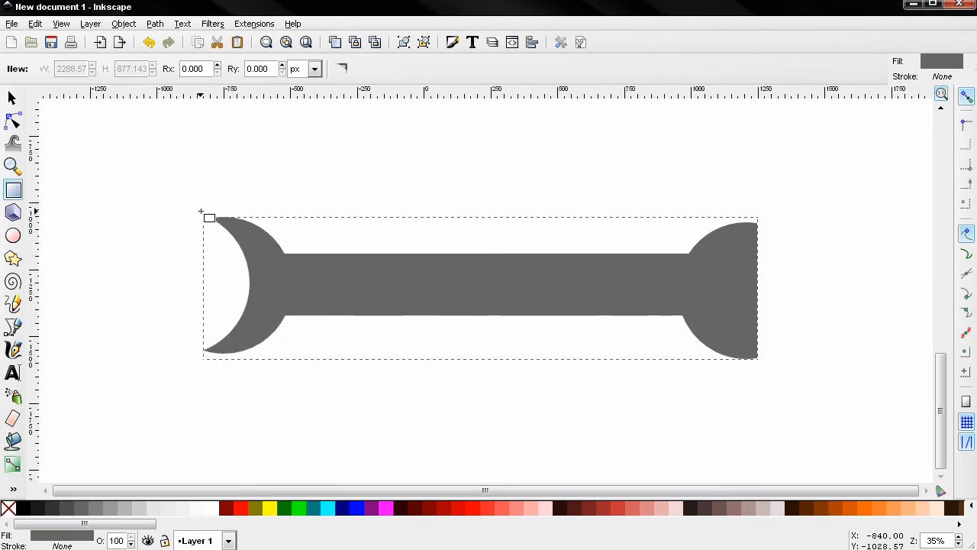
pyautogui.moveTo(764, 319)
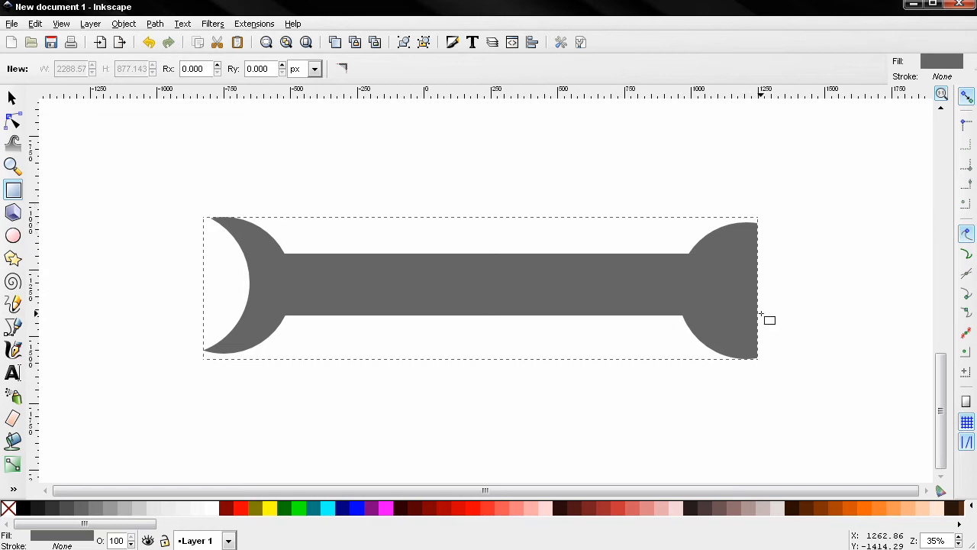
pyautogui.moveTo(784, 318)
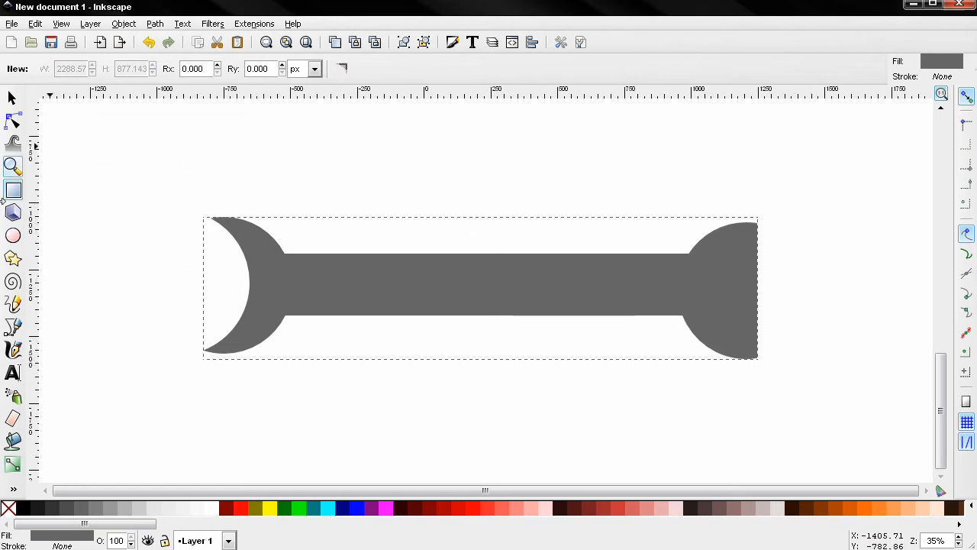
pyautogui.moveTo(463, 158); pyautogui.dragTo(507, 390)
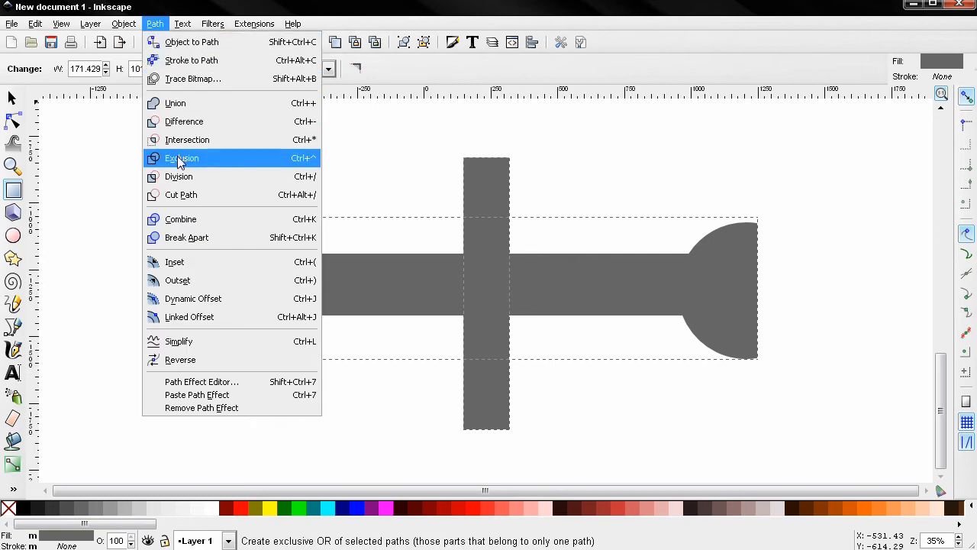
# Apply Exclusion to the tall rectangle and bar, leaving their overlapping square empty.
pyautogui.click(181, 158)
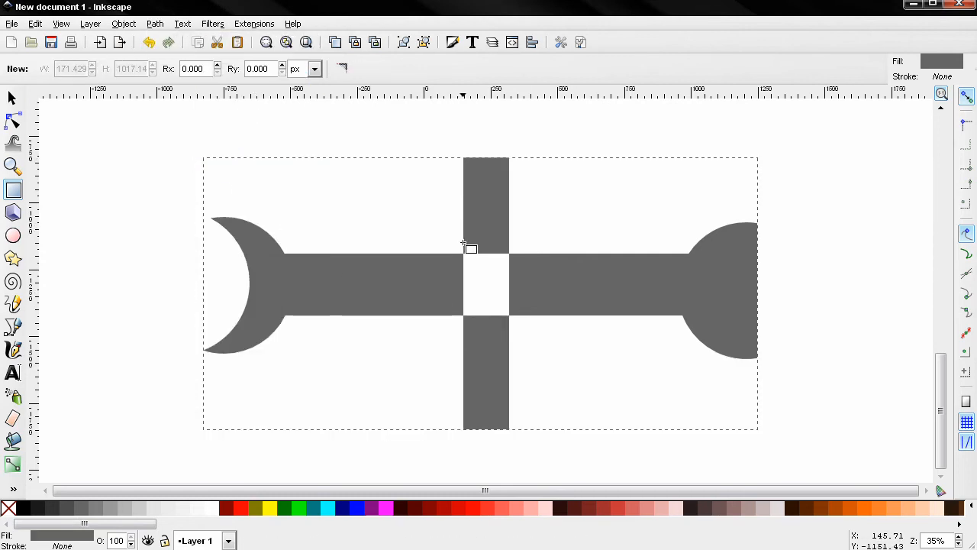
pyautogui.click(13, 235)
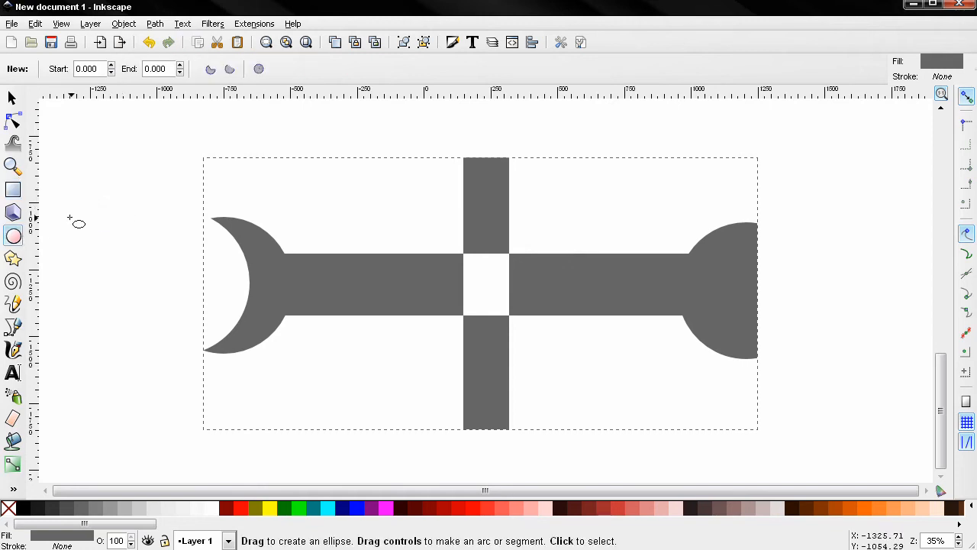
# Divide the bar's right end with a circle and pull the half disc off to the right.
pyautogui.moveTo(70, 221); pyautogui.dragTo(181, 323)
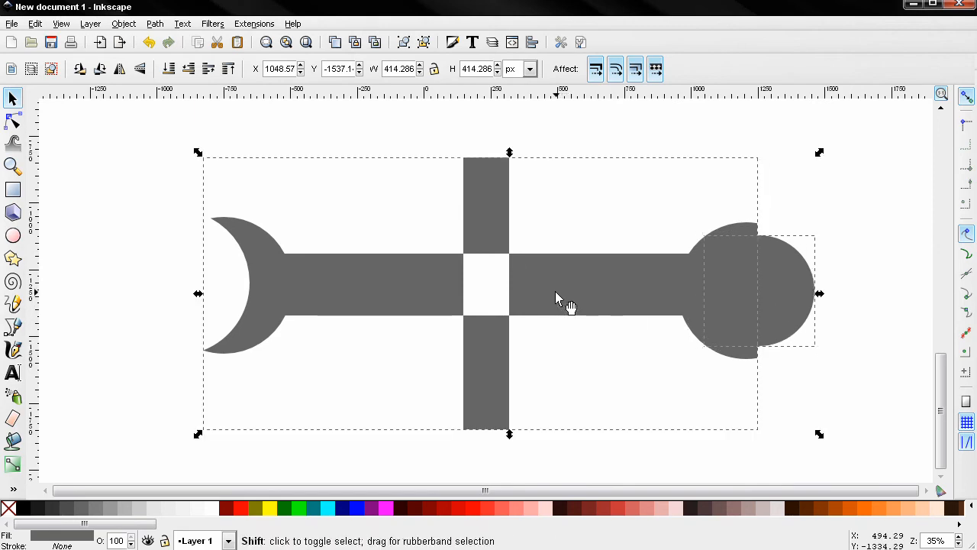
pyautogui.click(154, 23)
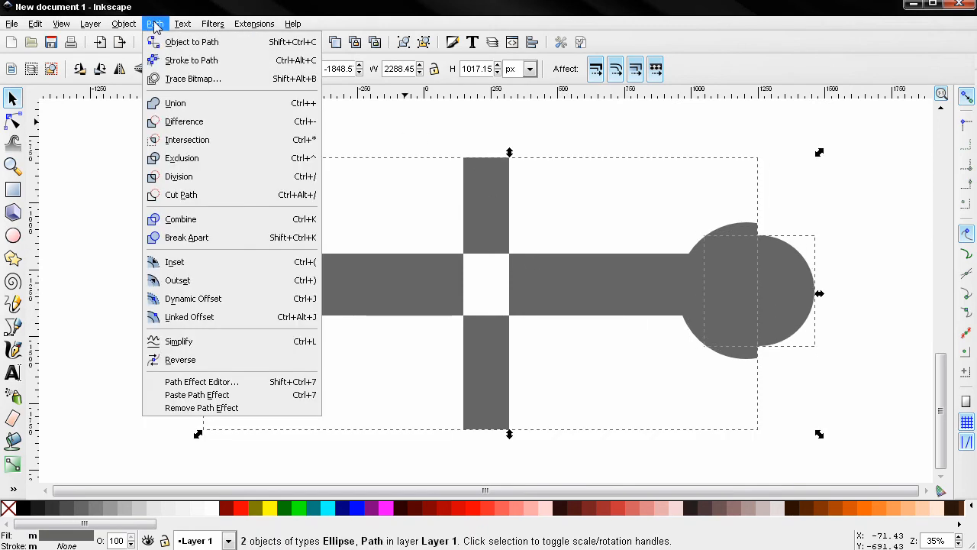
pyautogui.click(183, 121)
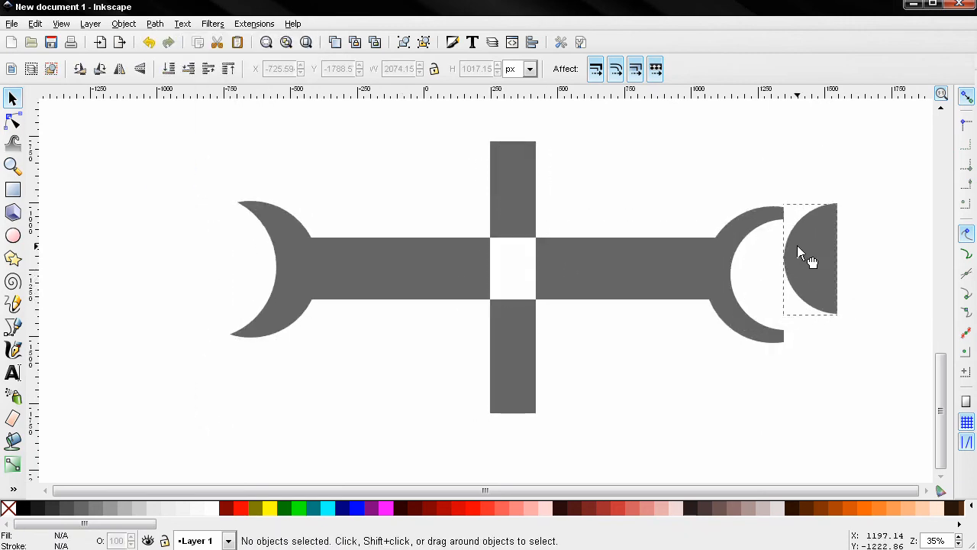
pyautogui.click(809, 260)
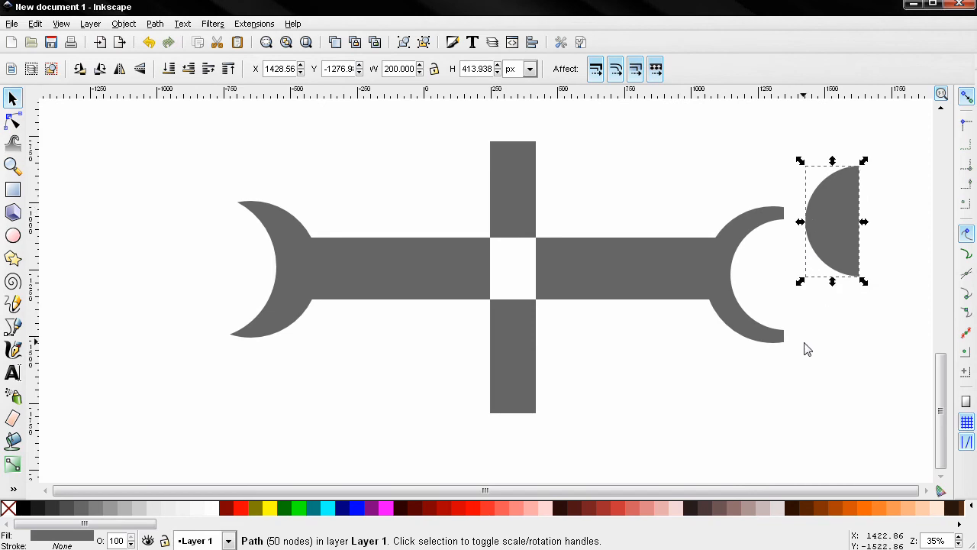
pyautogui.moveTo(362, 195)
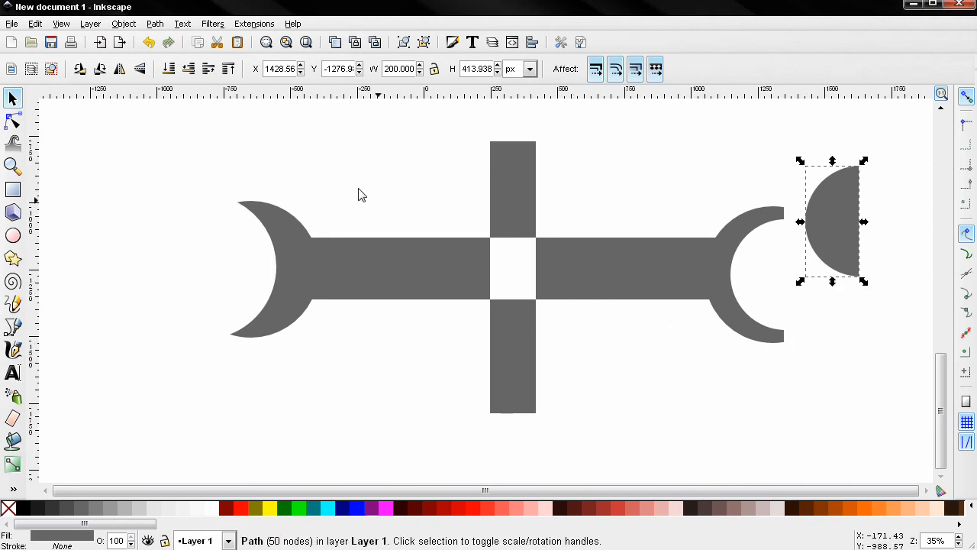
pyautogui.moveTo(89, 182)
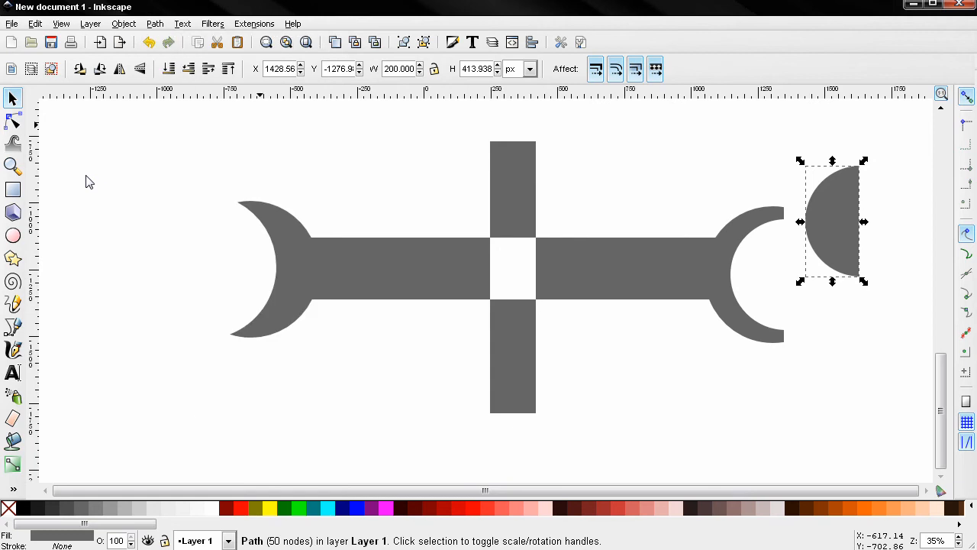
# Draw a yellow-filled circle below the grey shapes and open Fill and Stroke.
pyautogui.click(12, 234)
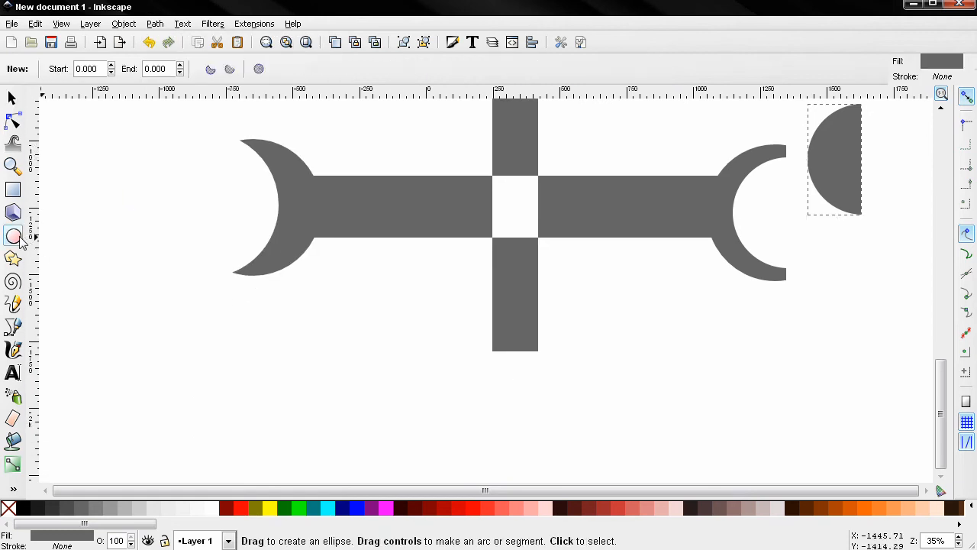
pyautogui.moveTo(115, 334)
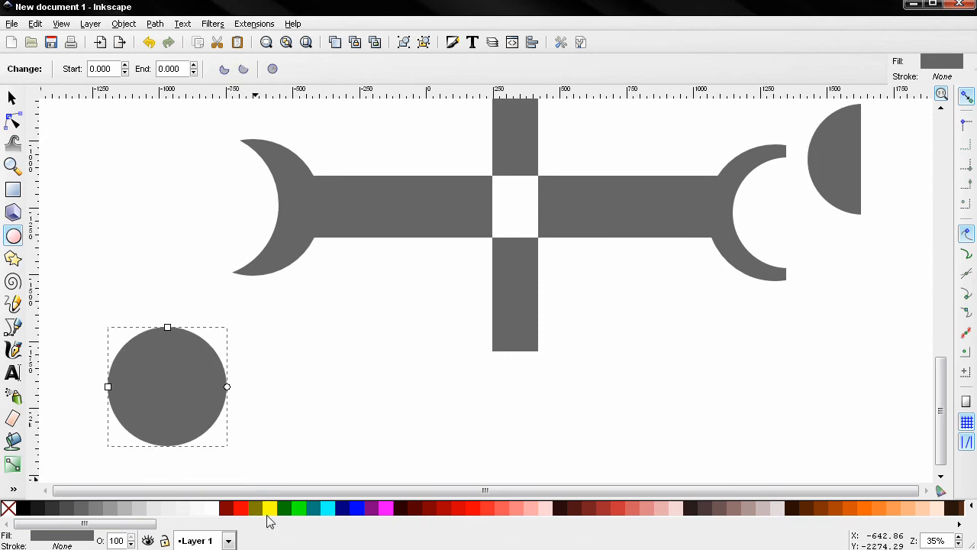
pyautogui.click(269, 508)
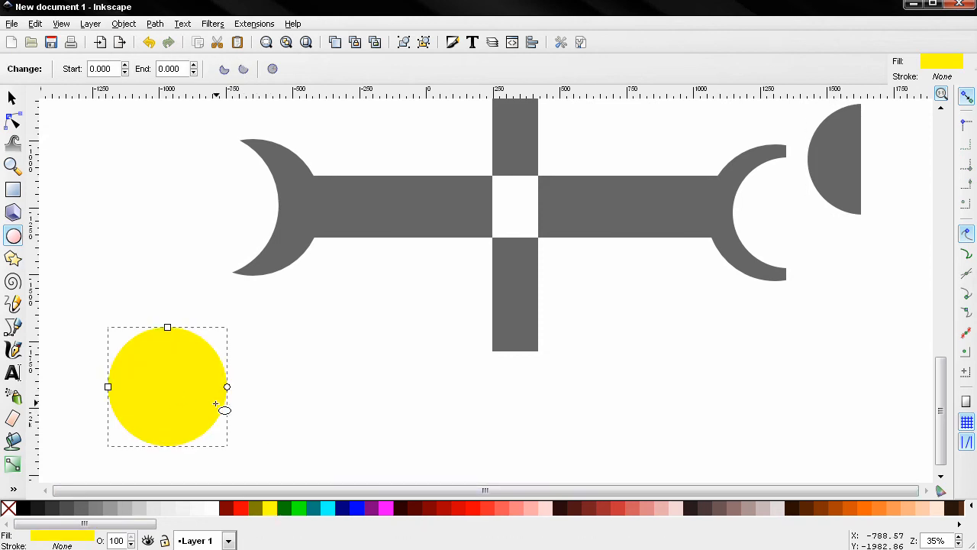
pyautogui.click(452, 42)
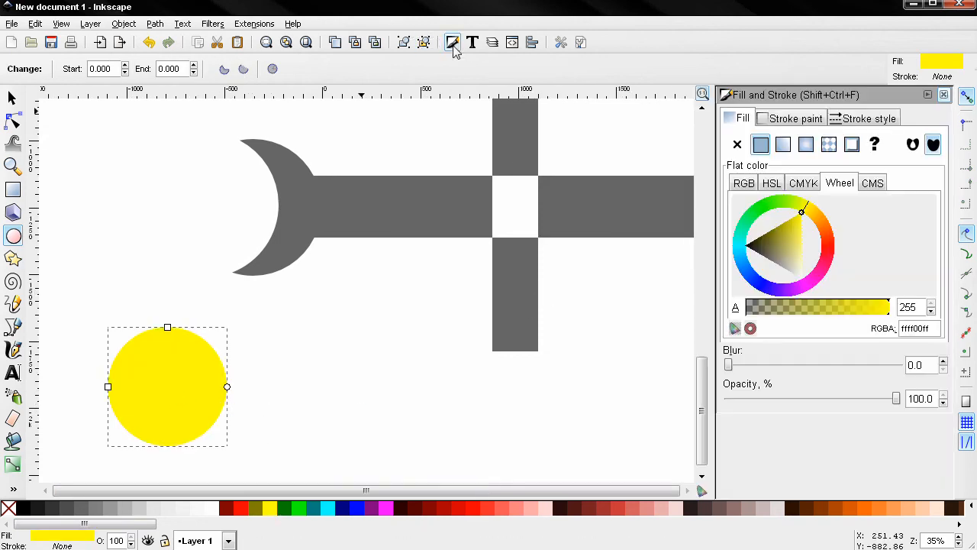
pyautogui.moveTo(779, 128)
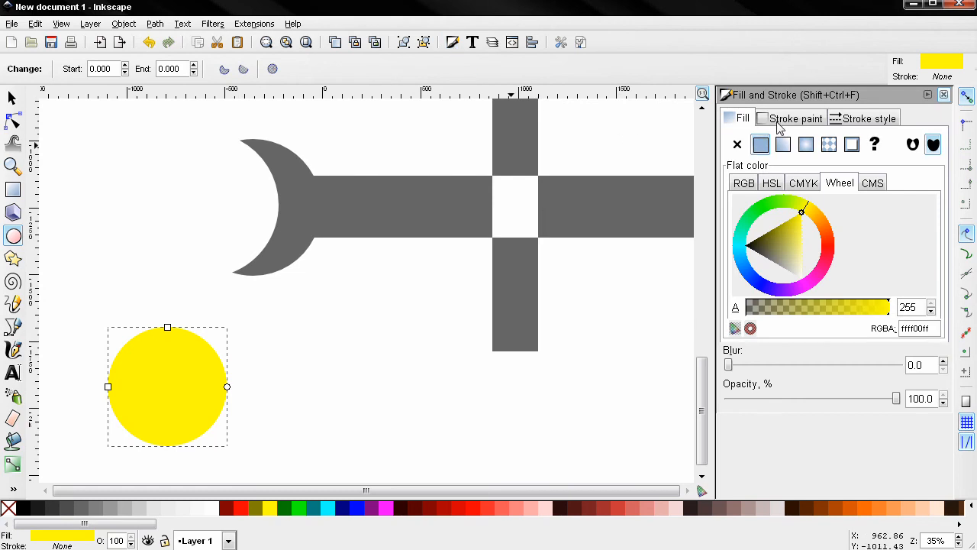
# Give the yellow circle a flat black stroke about 13.5 px wide.
pyautogui.click(792, 118)
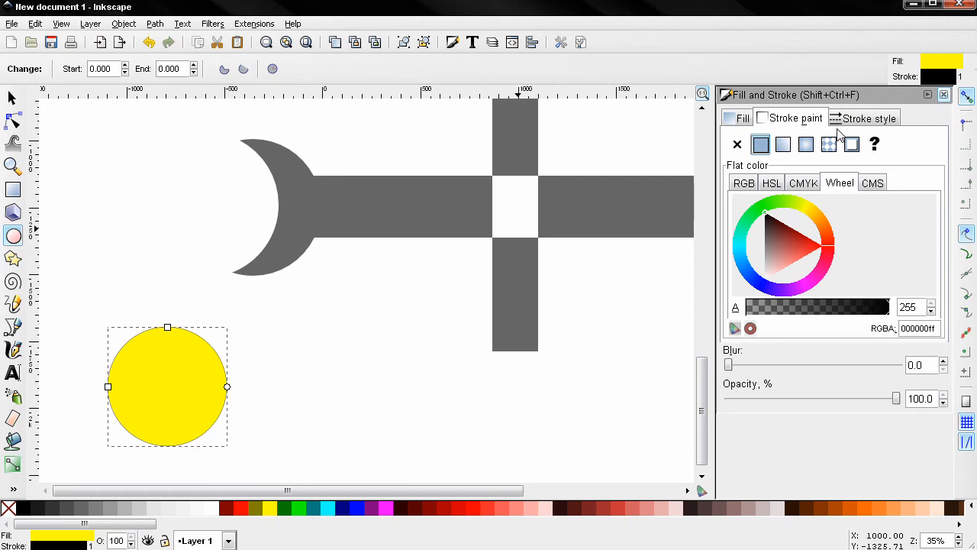
pyautogui.click(870, 117)
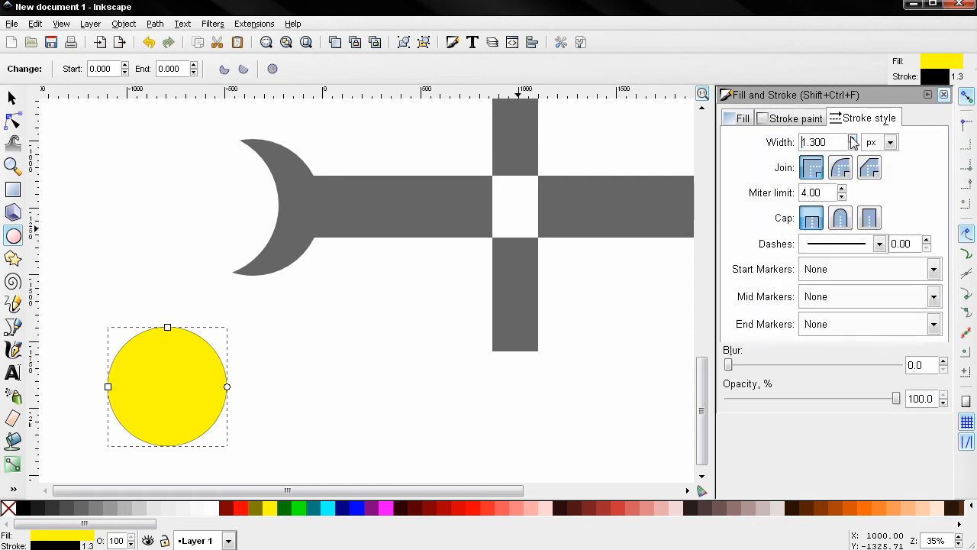
pyautogui.click(854, 138)
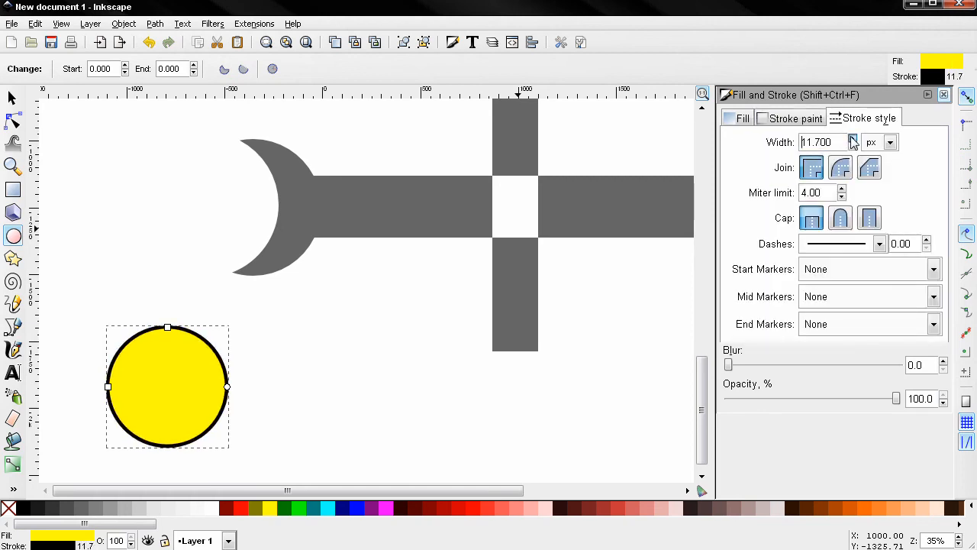
pyautogui.click(853, 138)
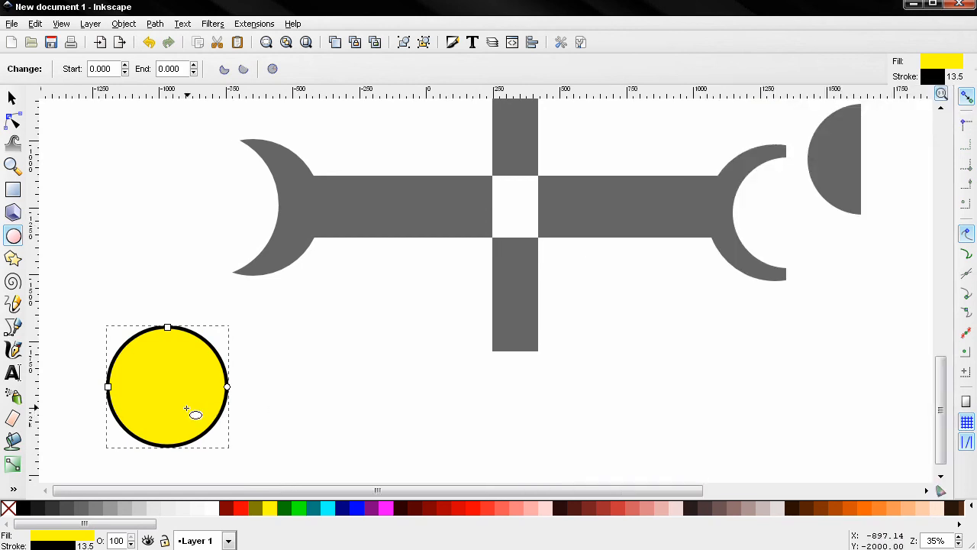
# Duplicate the yellow circle with Ctrl+D so the copy overlaps the first.
pyautogui.press('Ctrl+D')
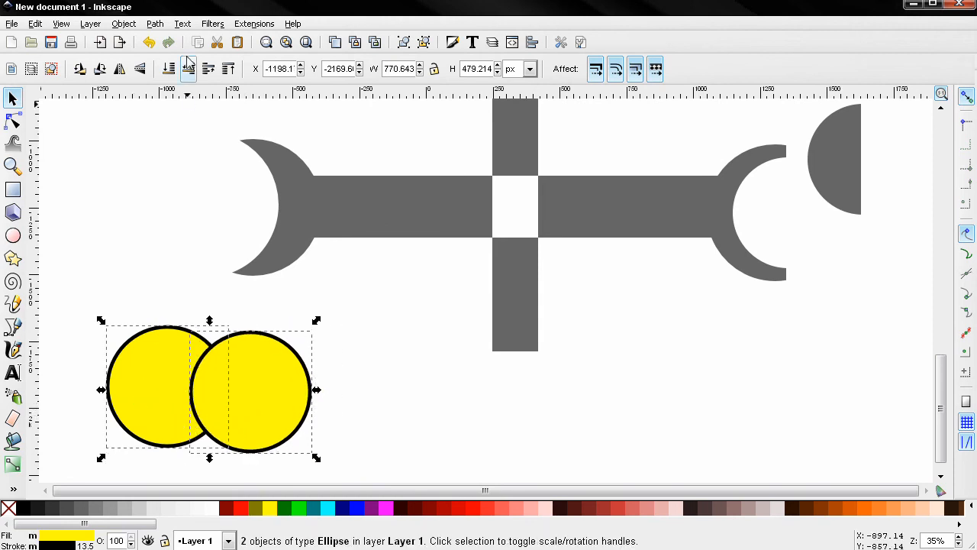
pyautogui.click(154, 22)
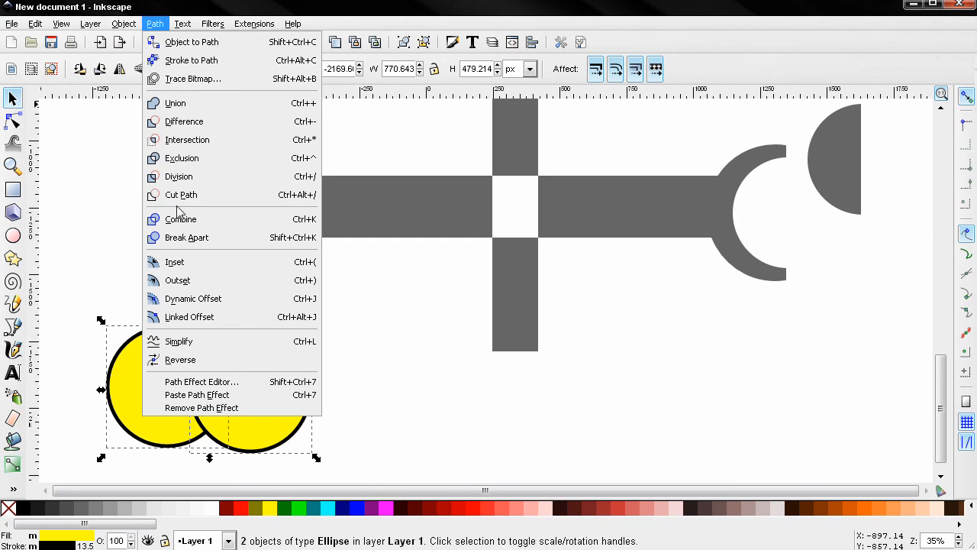